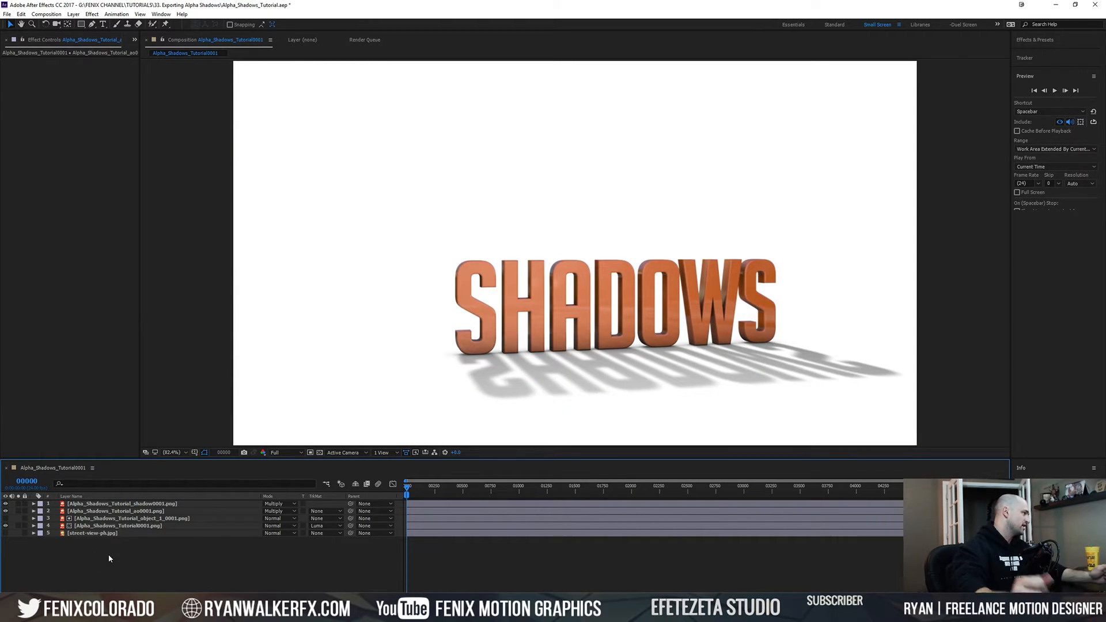
Step: Select the shadow render layer in the timeline
left_click(120, 503)
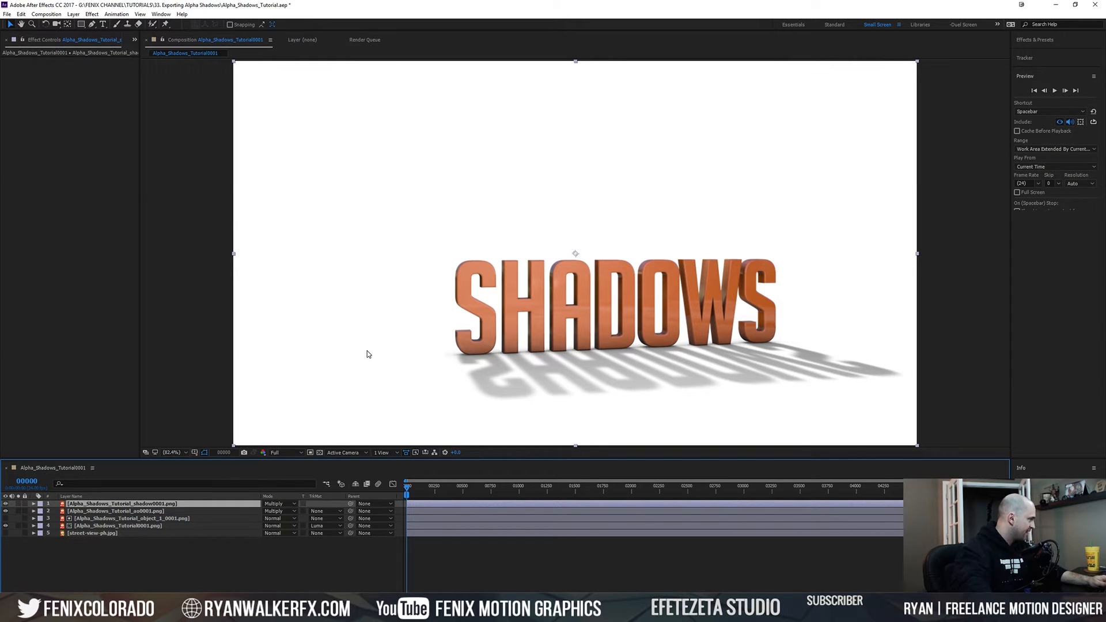
mouse_move(224, 529)
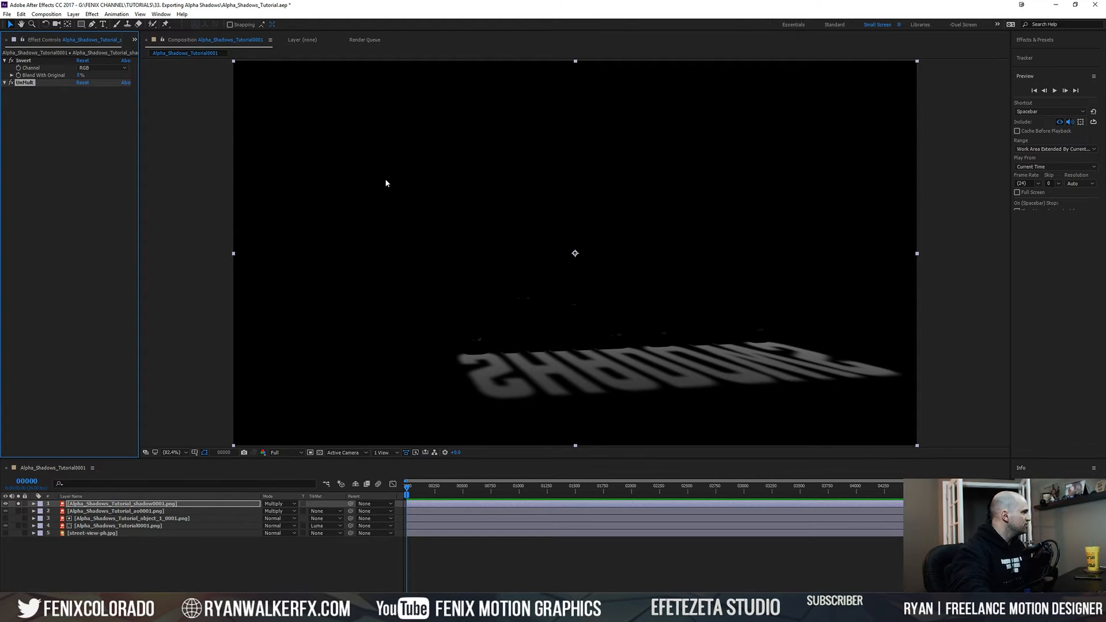
mouse_move(396, 194)
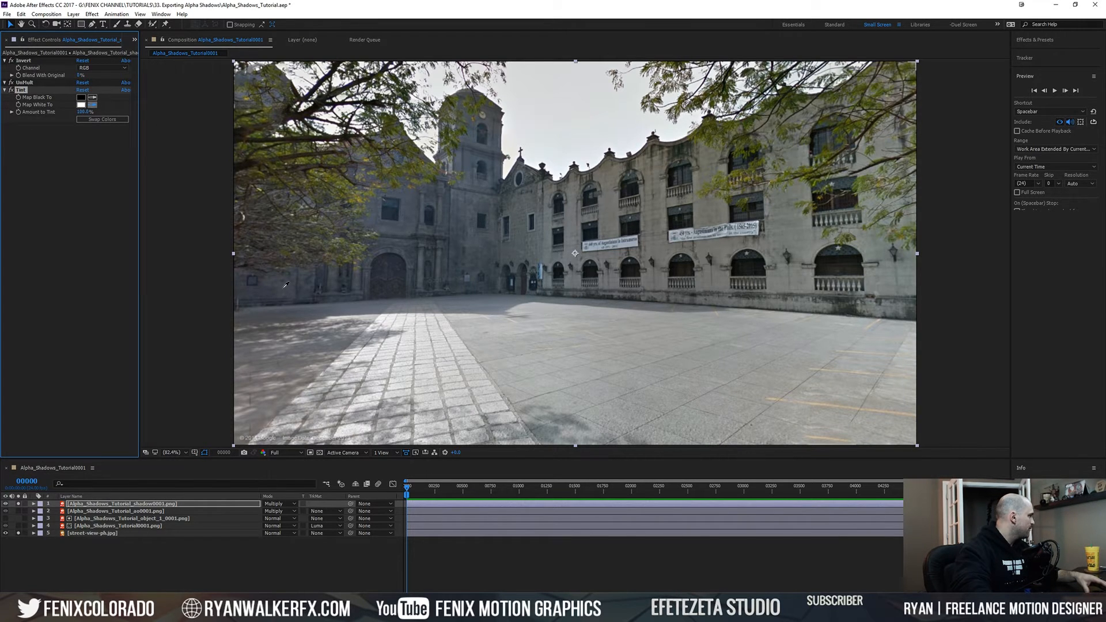
mouse_move(495, 298)
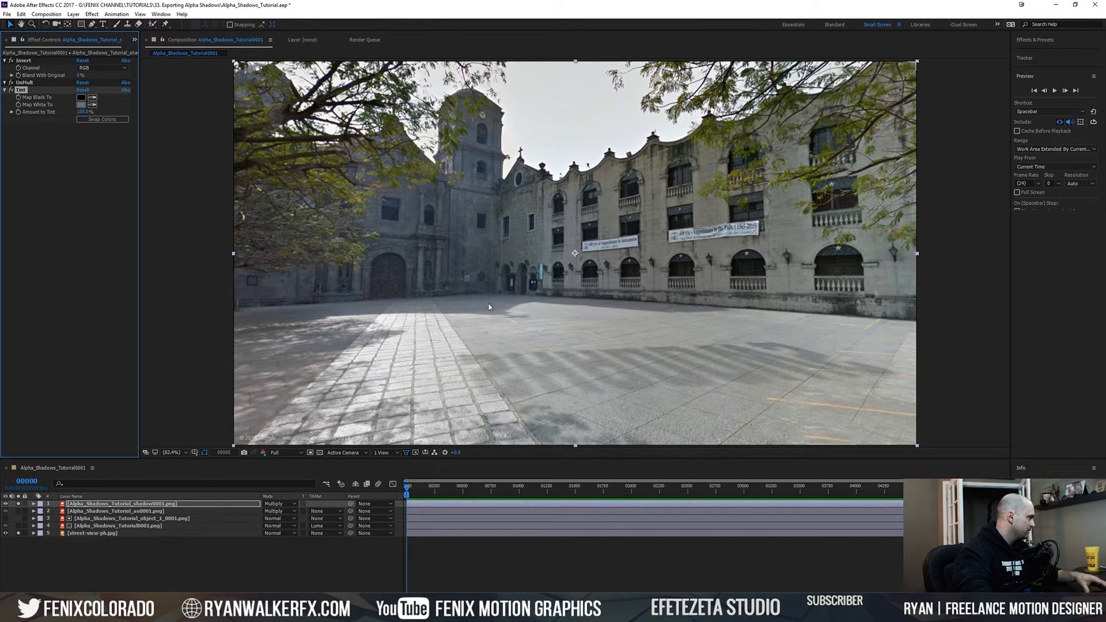
mouse_move(103, 500)
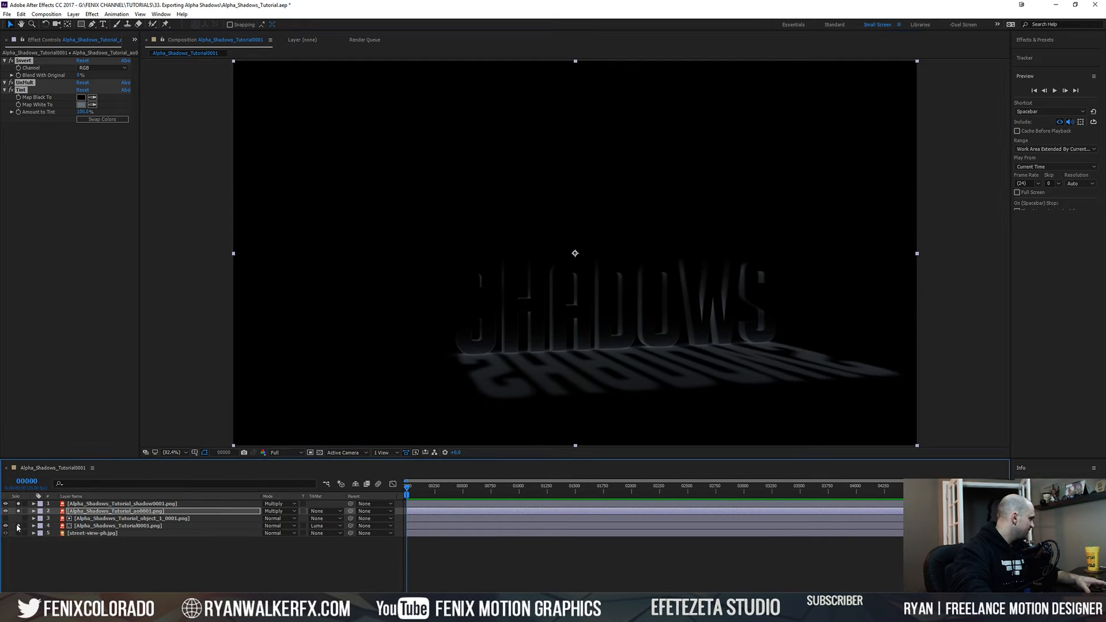
Step: Preview the SHADOWS comp on the transparency grid, then check the Render Queue
left_click(319, 453)
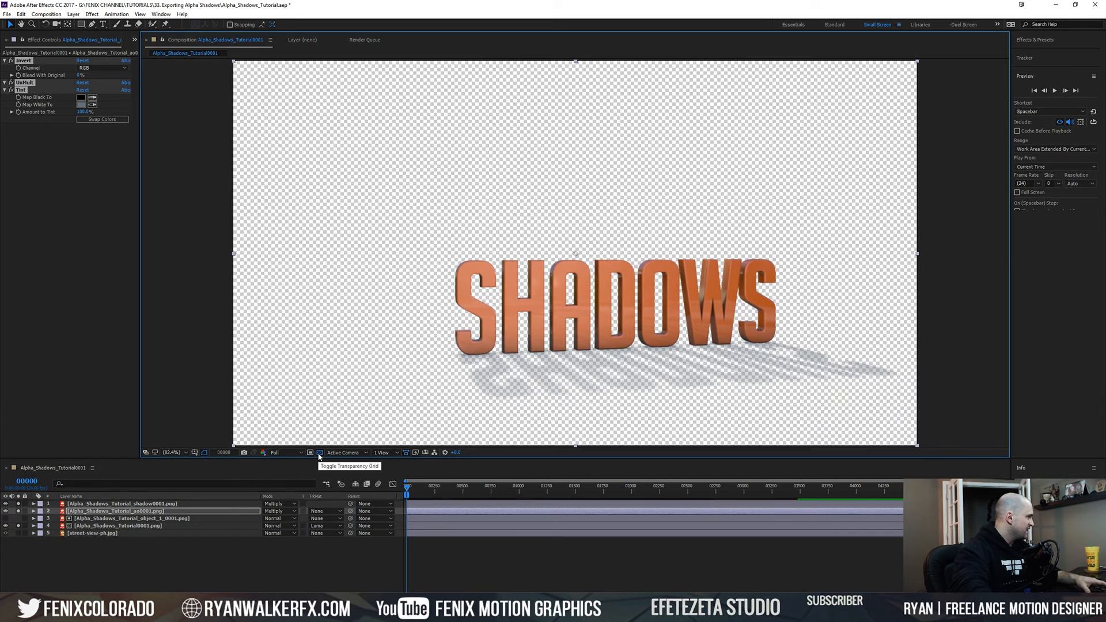
left_click(318, 452)
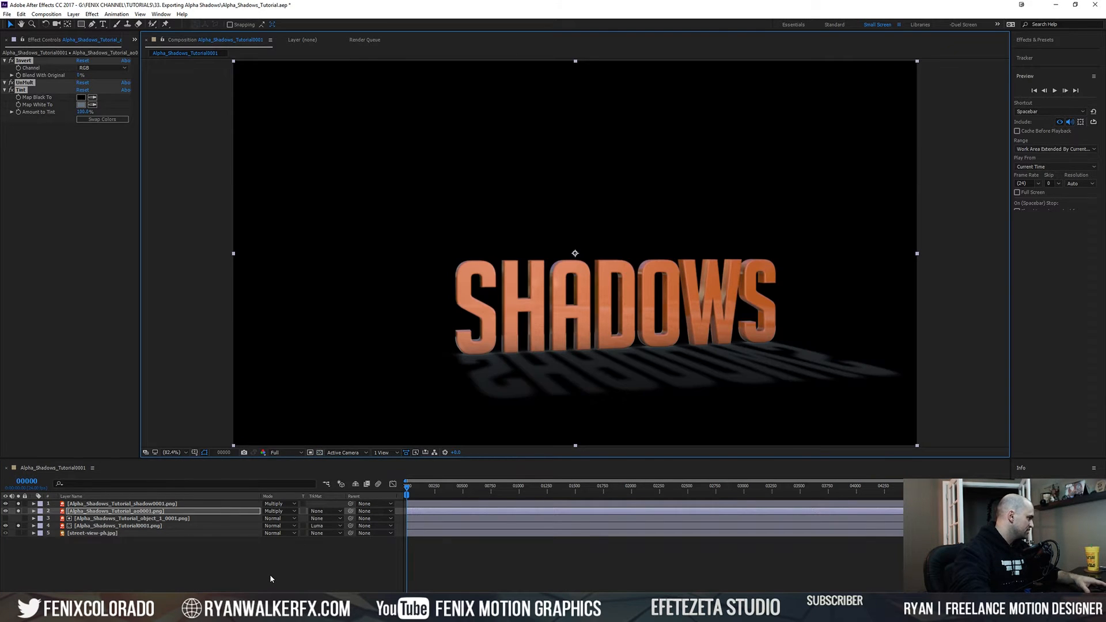
left_click(364, 40)
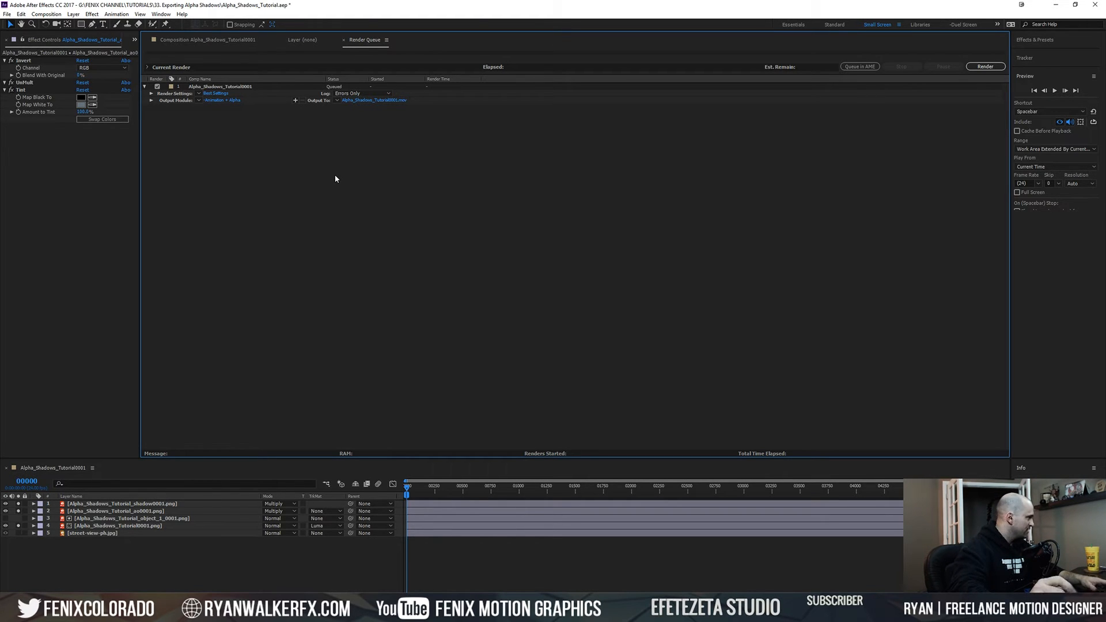
left_click(205, 40)
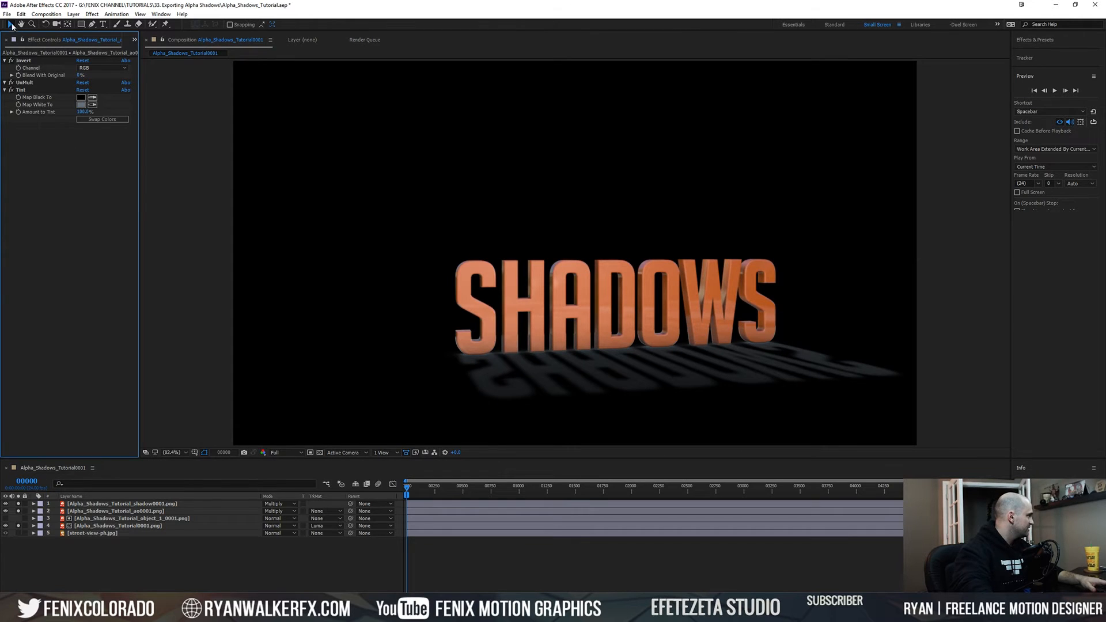
left_click(7, 13)
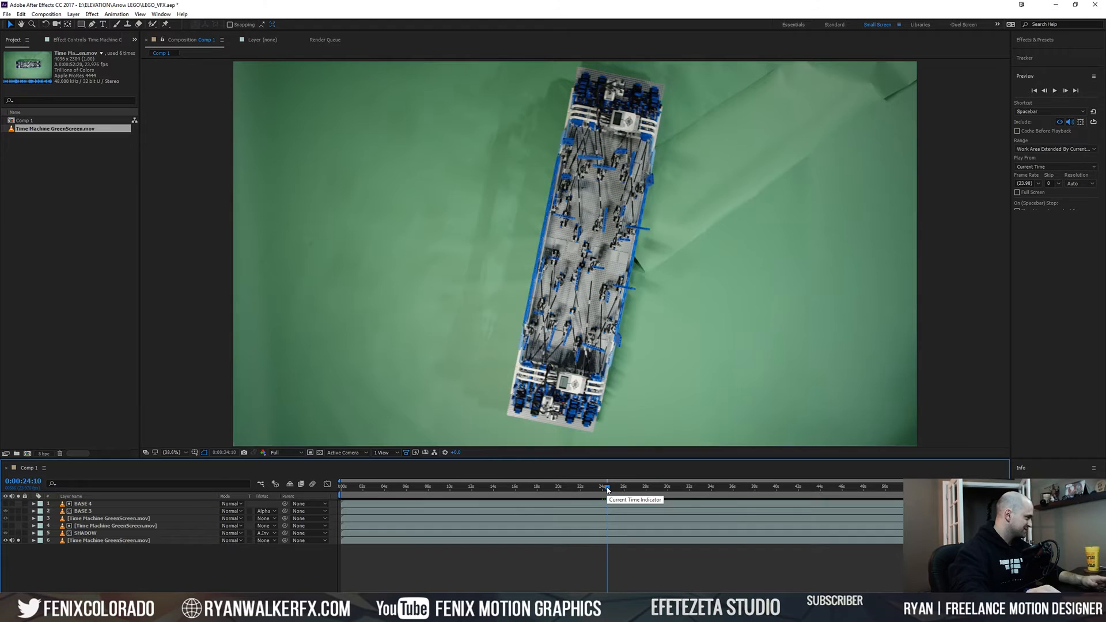
Step: Scrub the Comp 1 timeline to watch the LEGO model rotate, then isolate BASE 3
left_click_drag(607, 486, 610, 486)
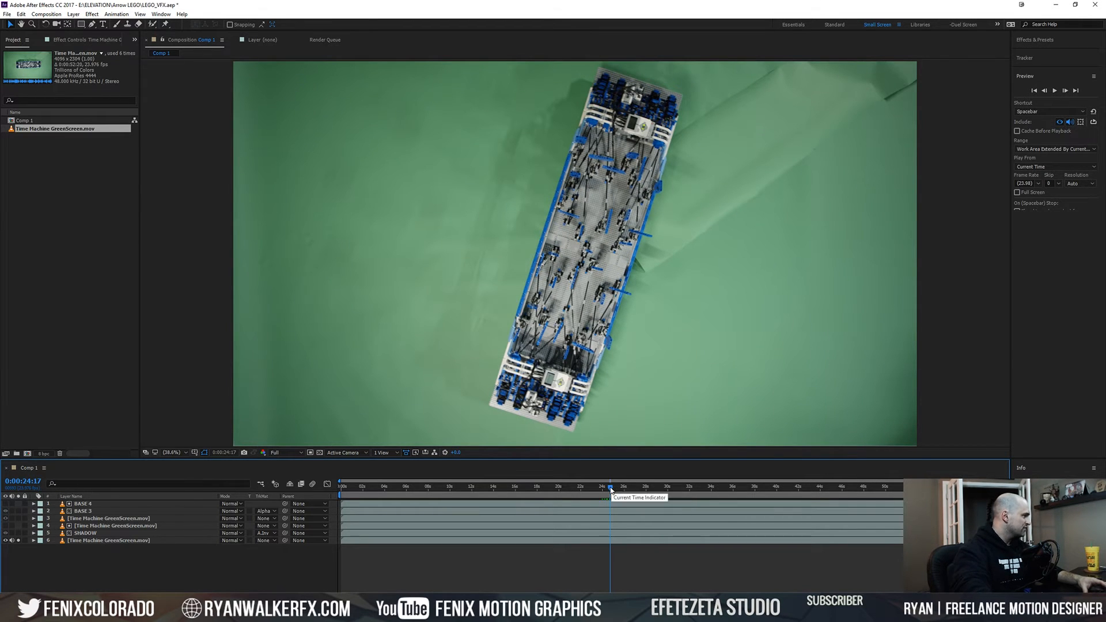
left_click_drag(610, 486, 653, 485)
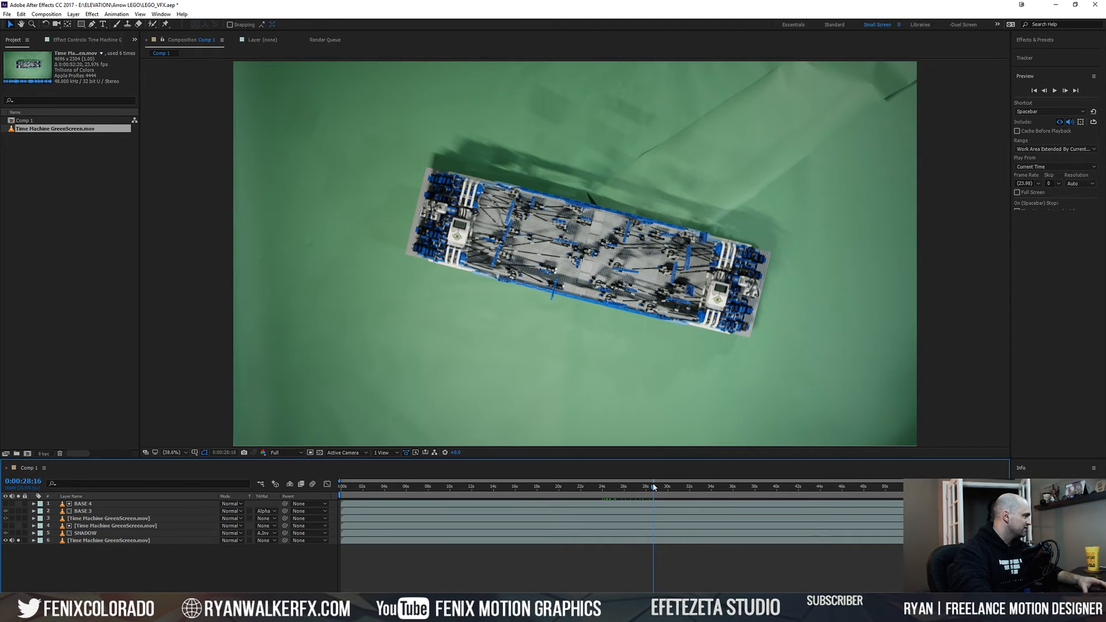
mouse_move(653, 487)
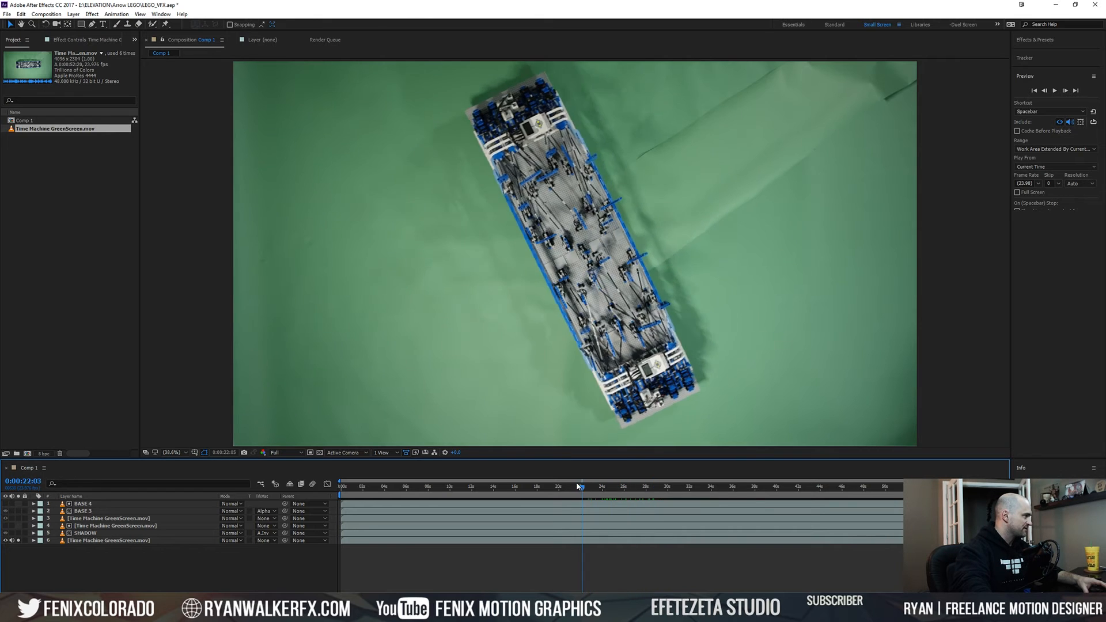
left_click(585, 487)
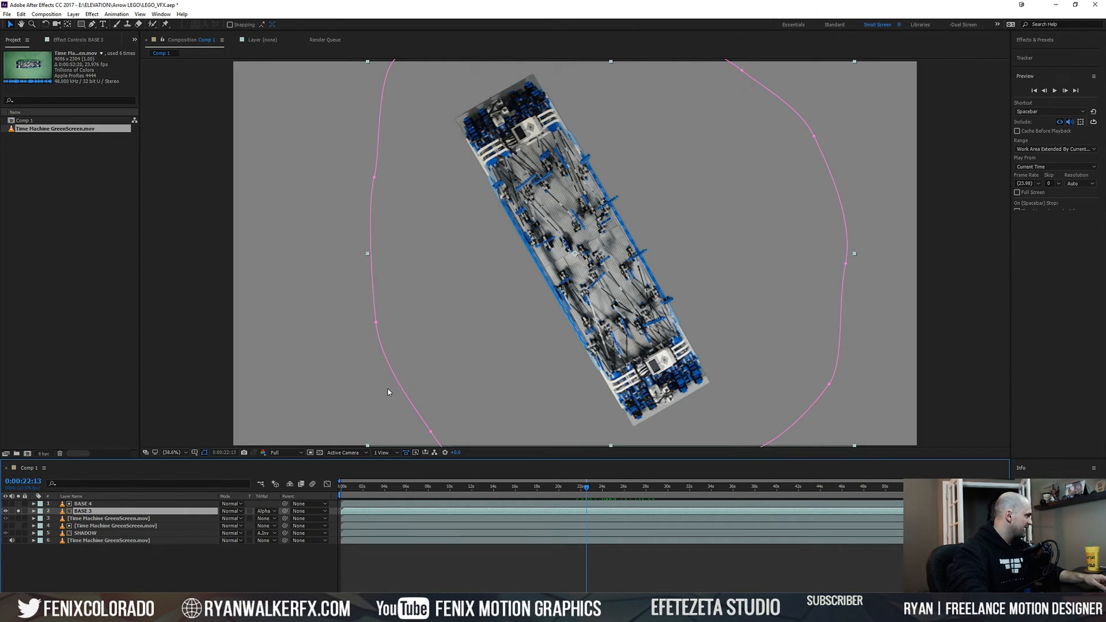
Step: Toggle the BASE 3 Solo switch to isolate the keyed LEGO model
left_click(556, 486)
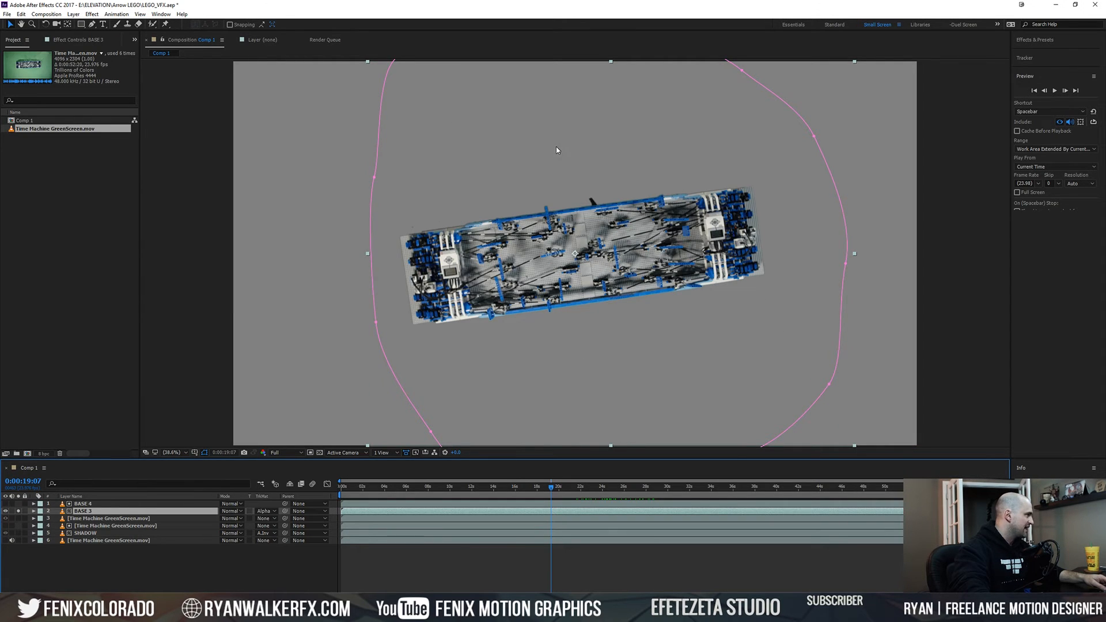
mouse_move(446, 367)
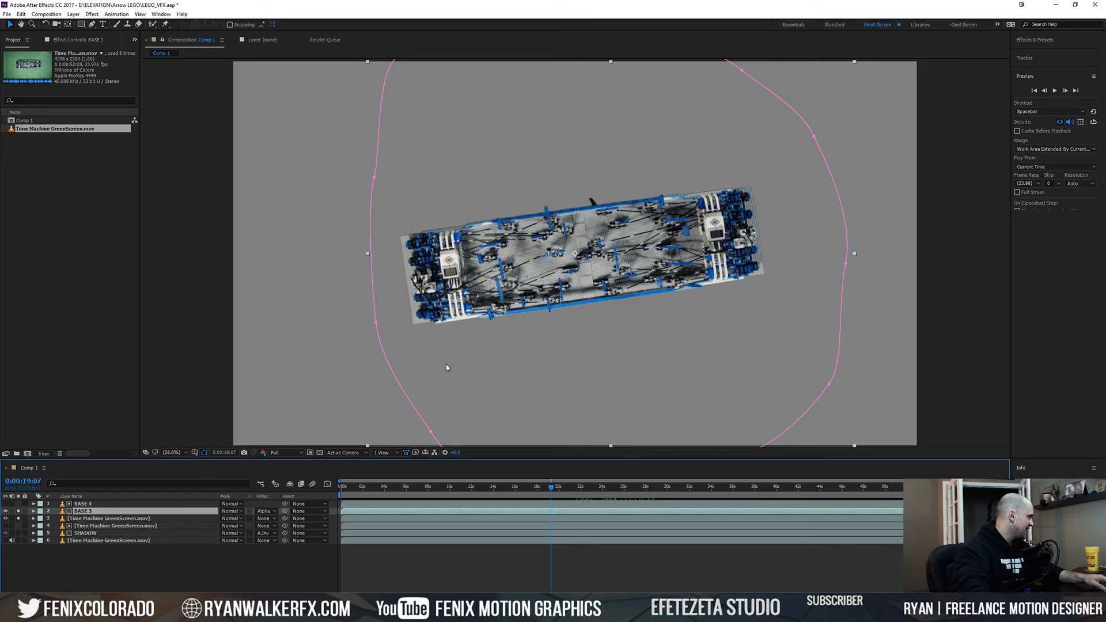
mouse_move(595, 260)
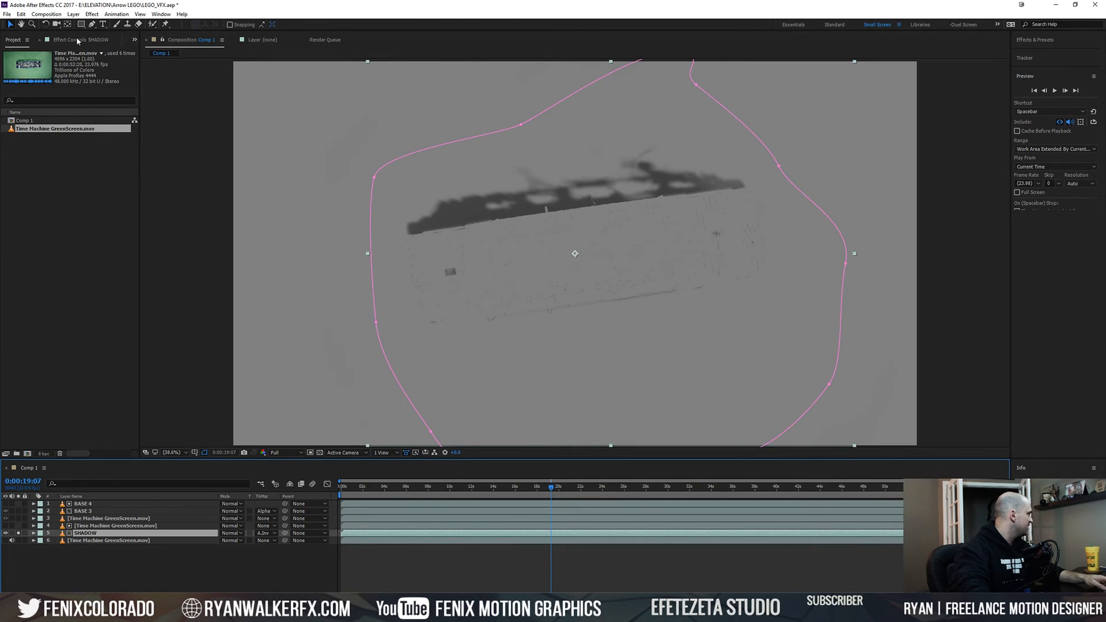
Step: Open the SHADOW layer's Effect Controls showing Tint, Levels, Invert, UnMult, Tint 2, Fast Blur
left_click(69, 40)
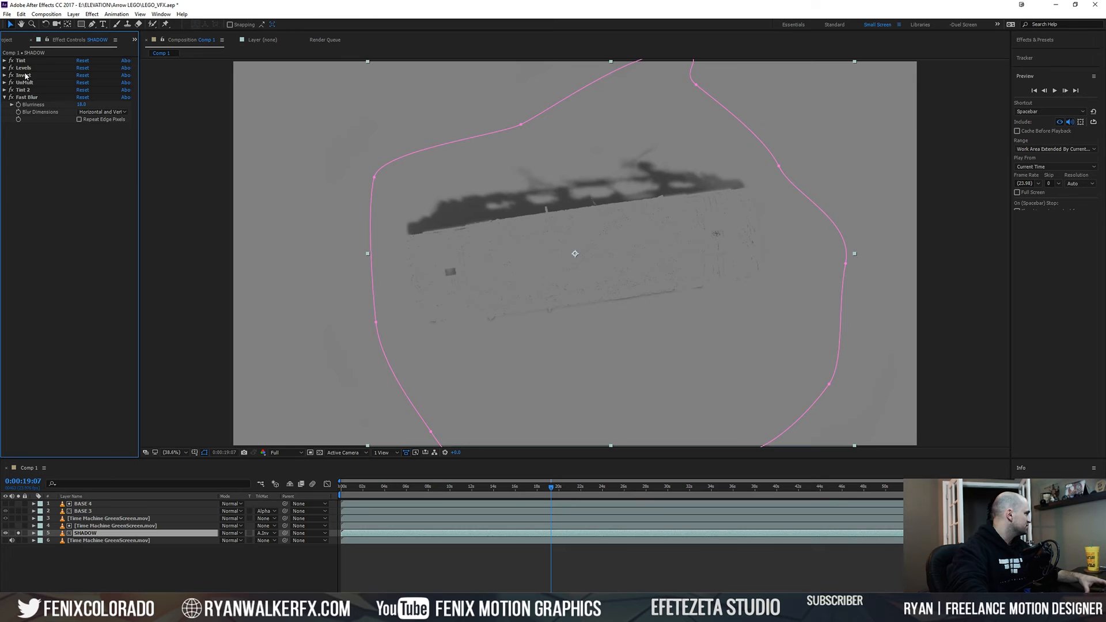
left_click(25, 82)
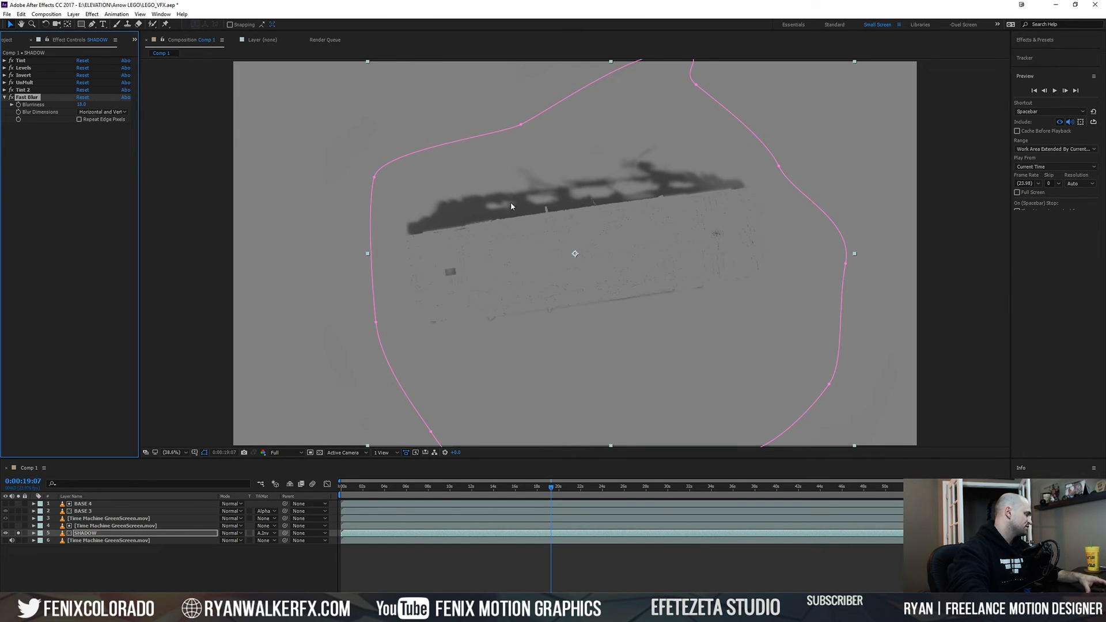
mouse_move(413, 349)
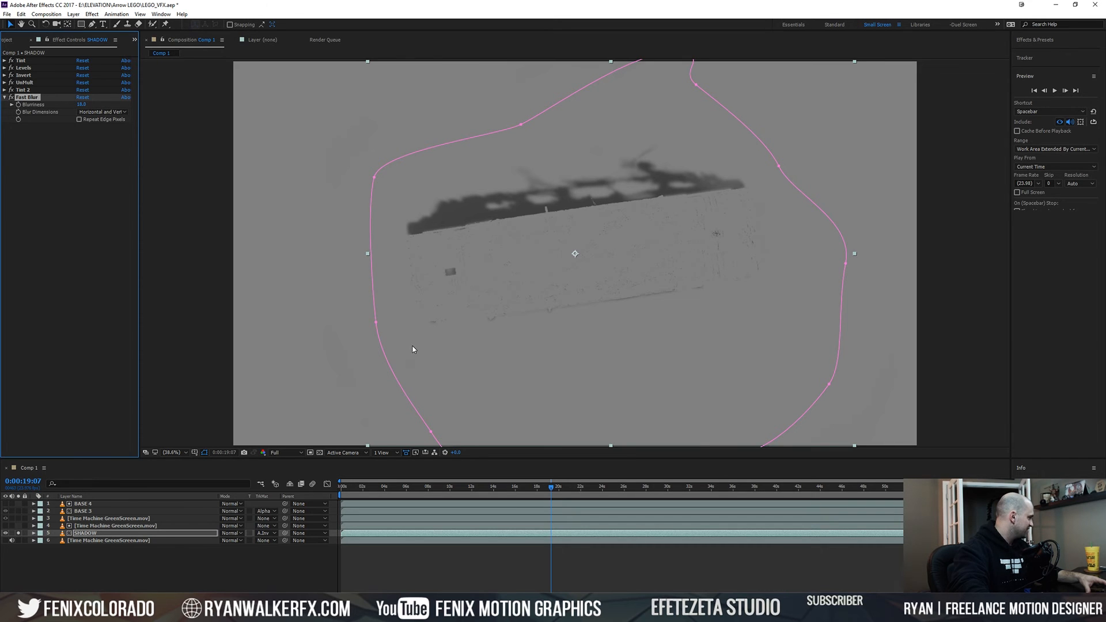